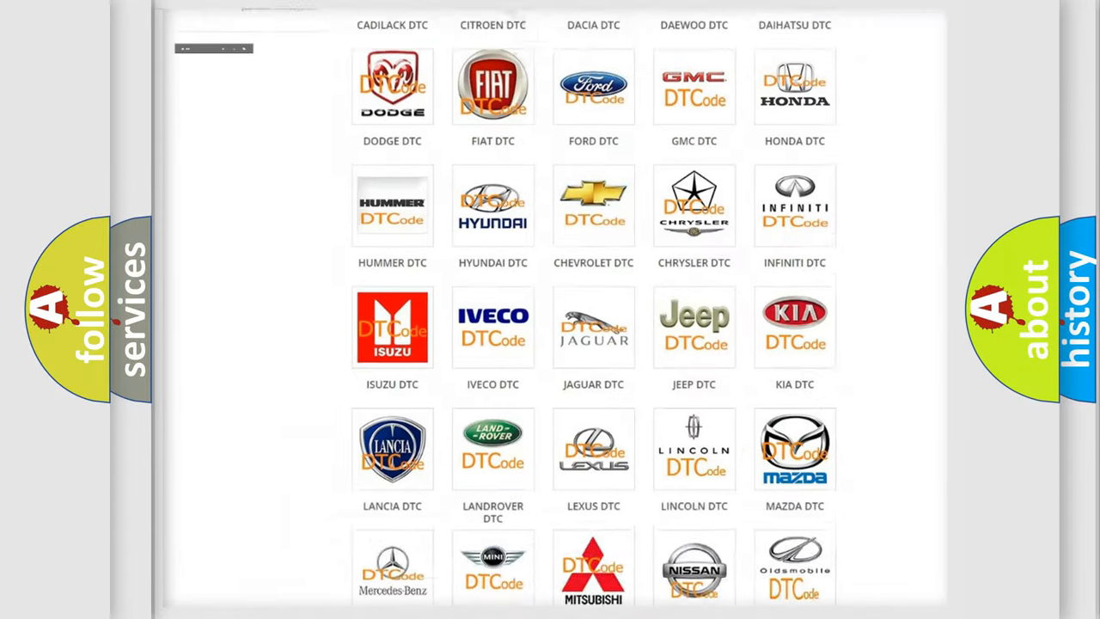
Open the Jeep DTC code list and bring the B1 trouble codes into view.
scroll("up", 3)
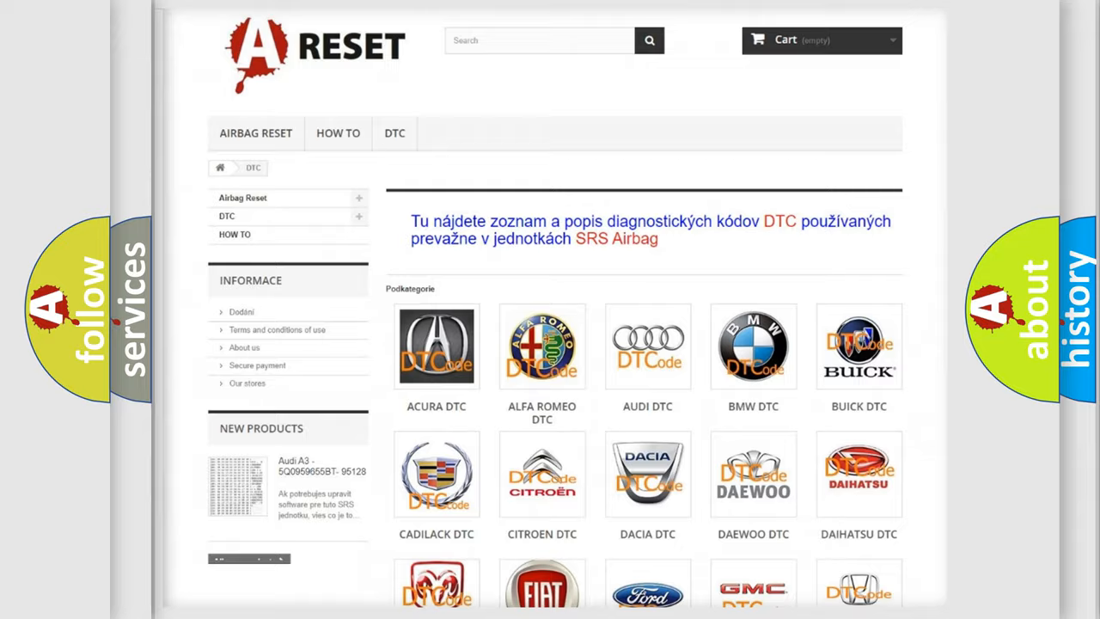
scroll("down", 3)
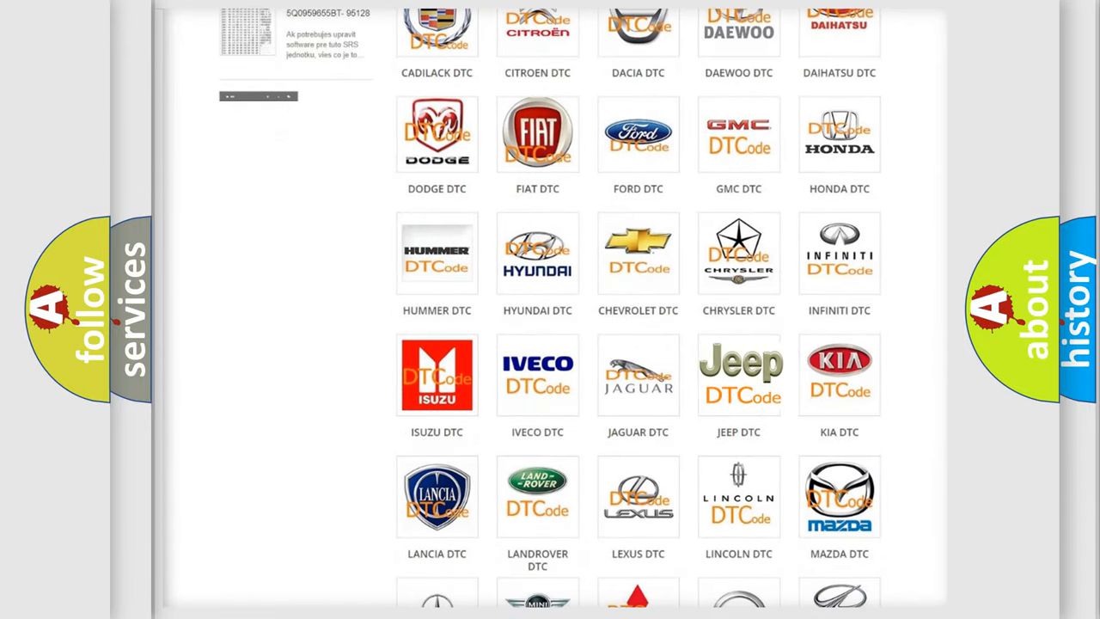
left_click(739, 374)
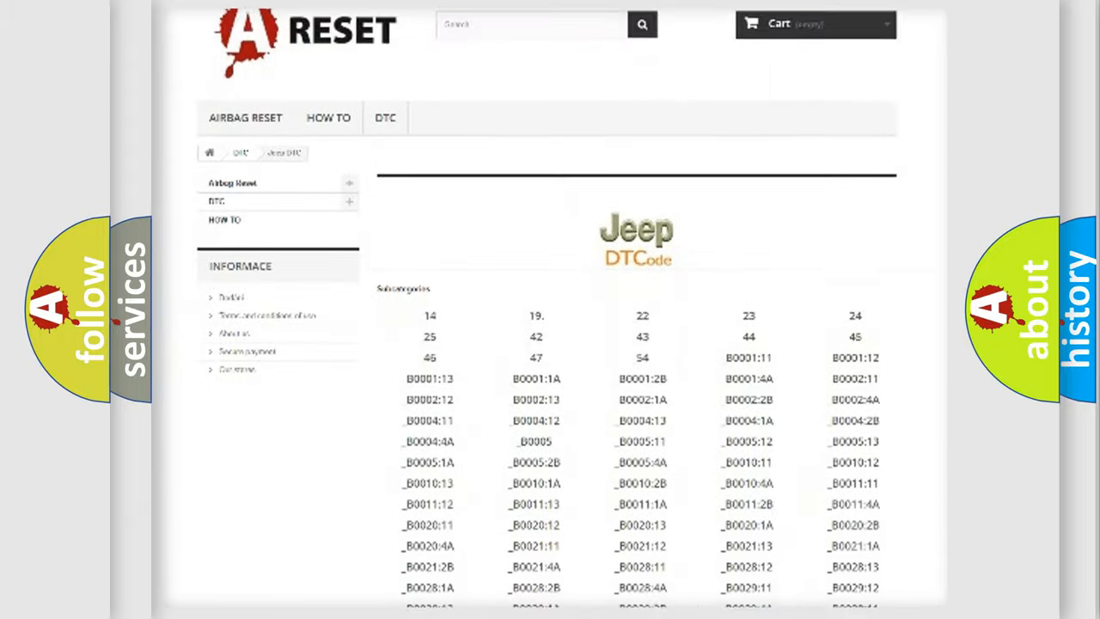
scroll("down", 3)
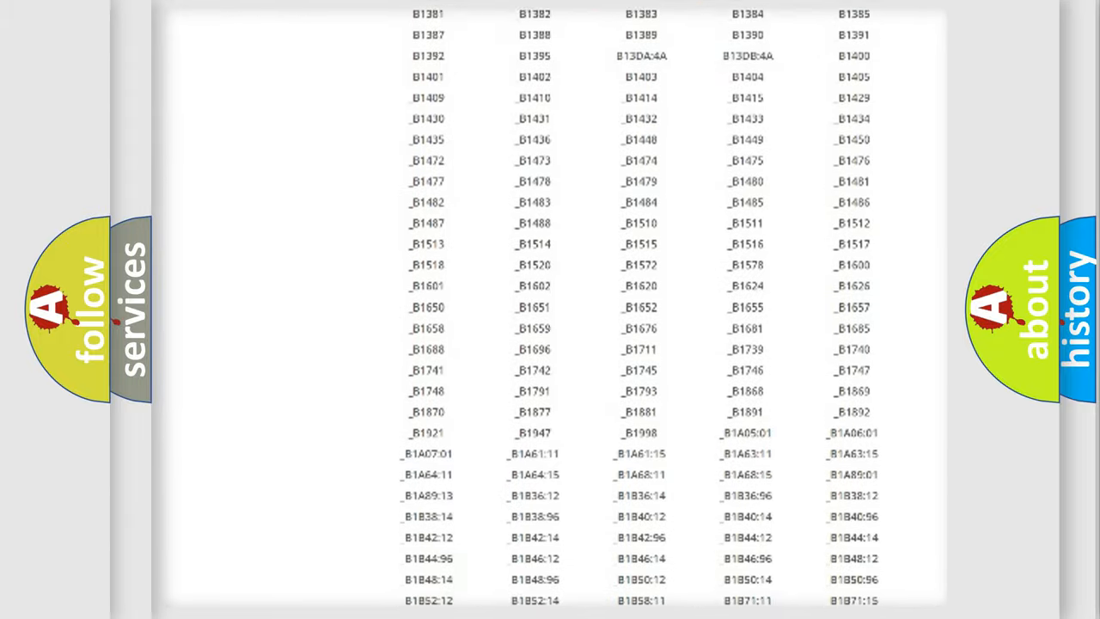
scroll("up", 3)
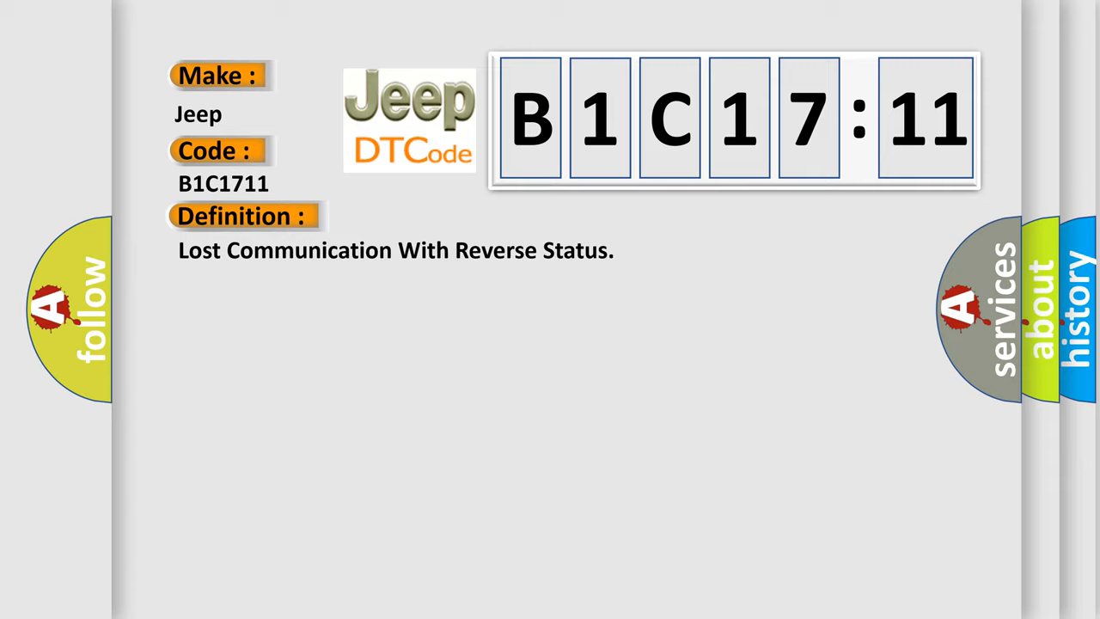
Reveal the description text for Jeep code B1C1711 beneath its definition.
left_click(447, 216)
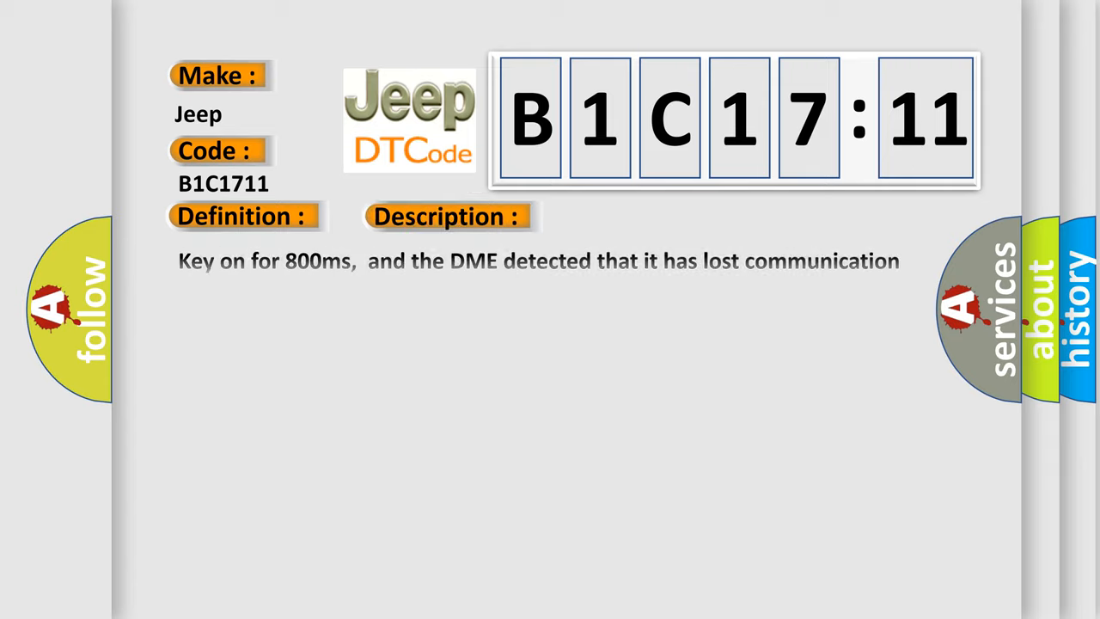